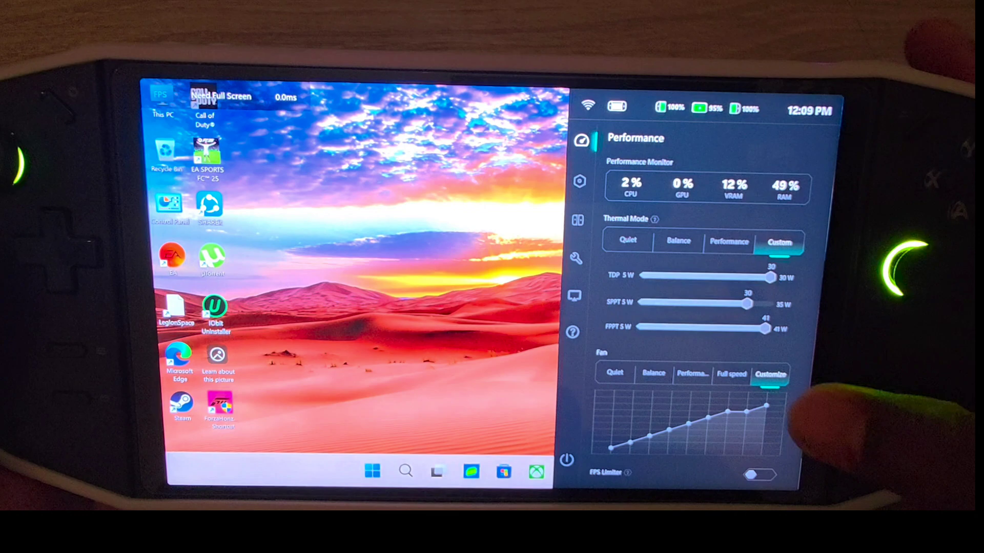
# - Review the Performance page, then switch the overlay to the General device settings
pyautogui.scroll(-3)
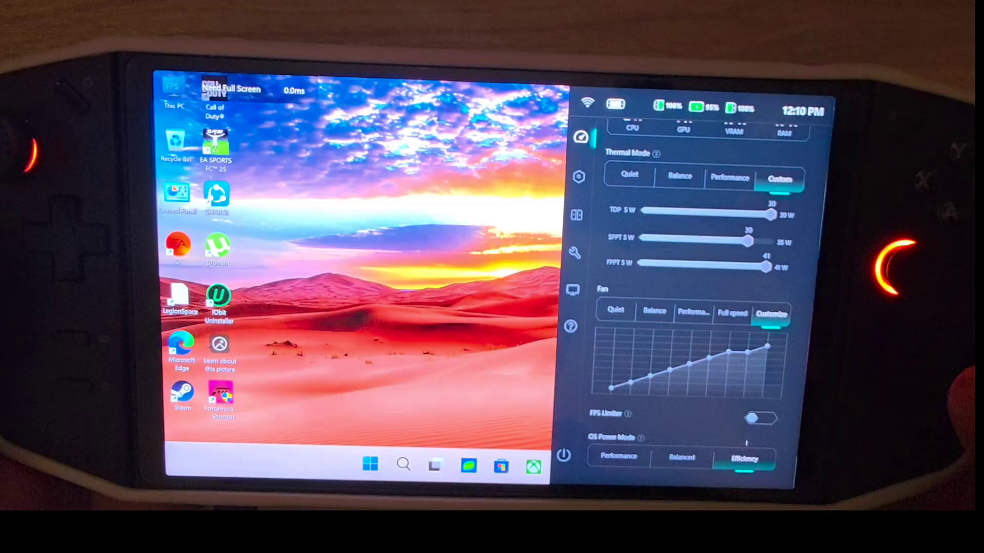
pyautogui.click(576, 174)
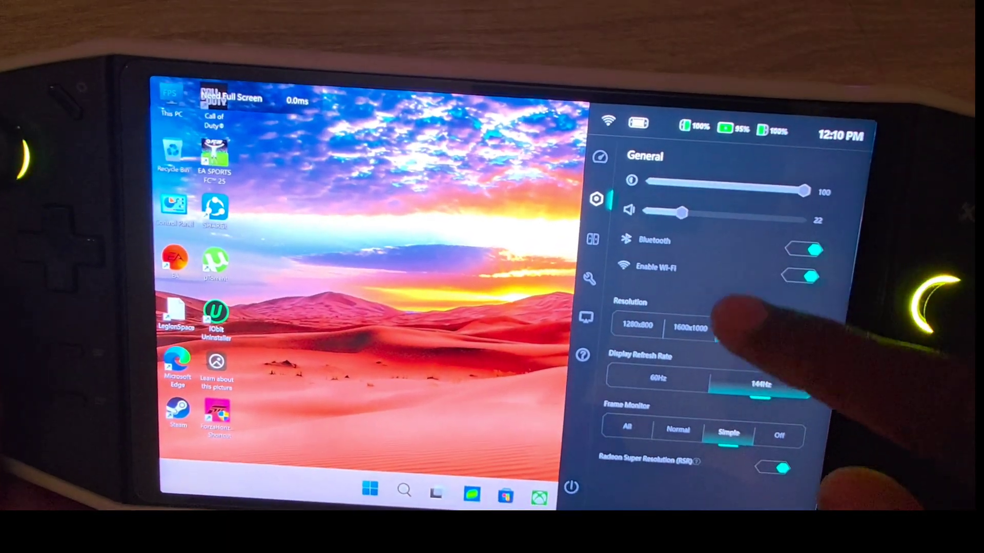
# - Set resolution 1920x1200 and refresh rate 144Hz, and choose a Frame Monitor level
pyautogui.click(738, 323)
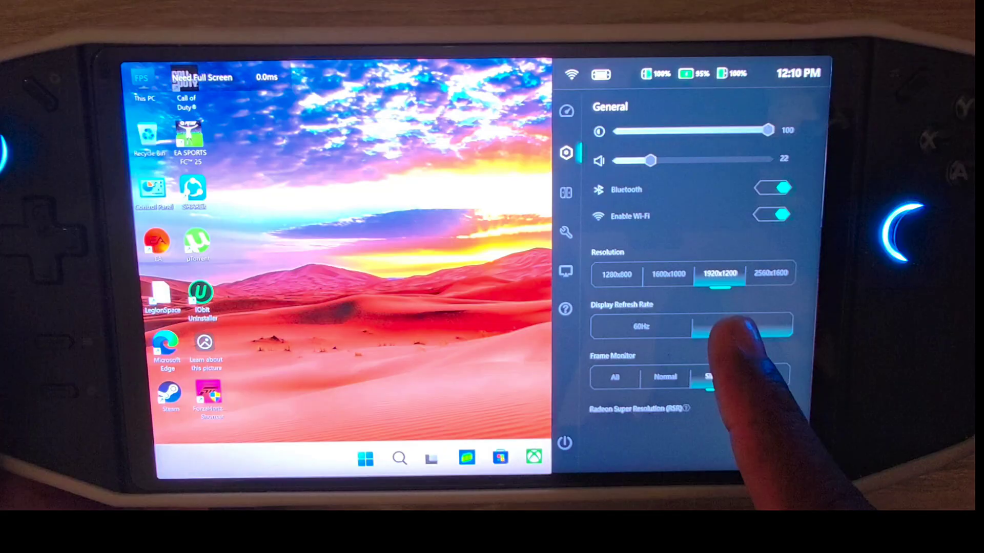
pyautogui.click(744, 325)
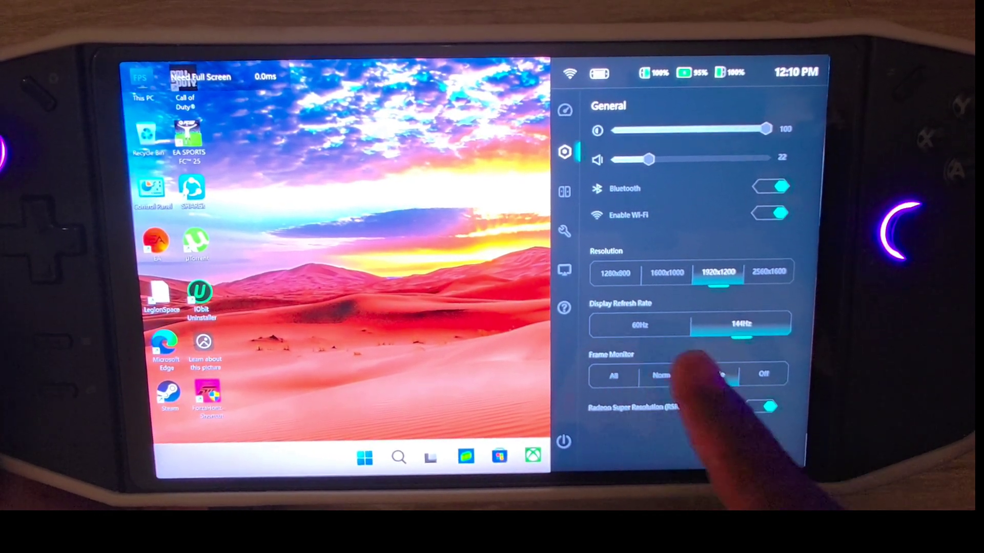
pyautogui.click(715, 382)
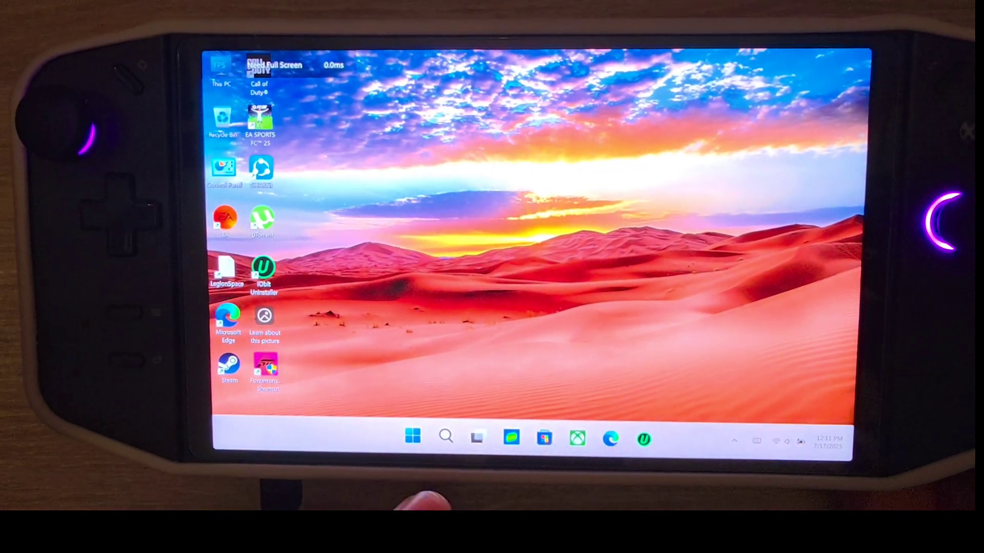
pyautogui.click(412, 438)
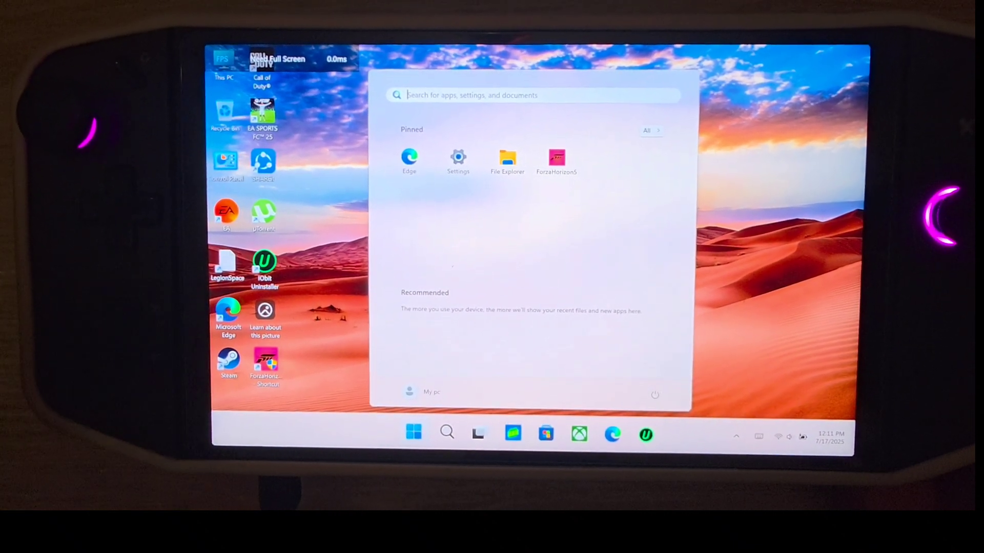
pyautogui.click(413, 433)
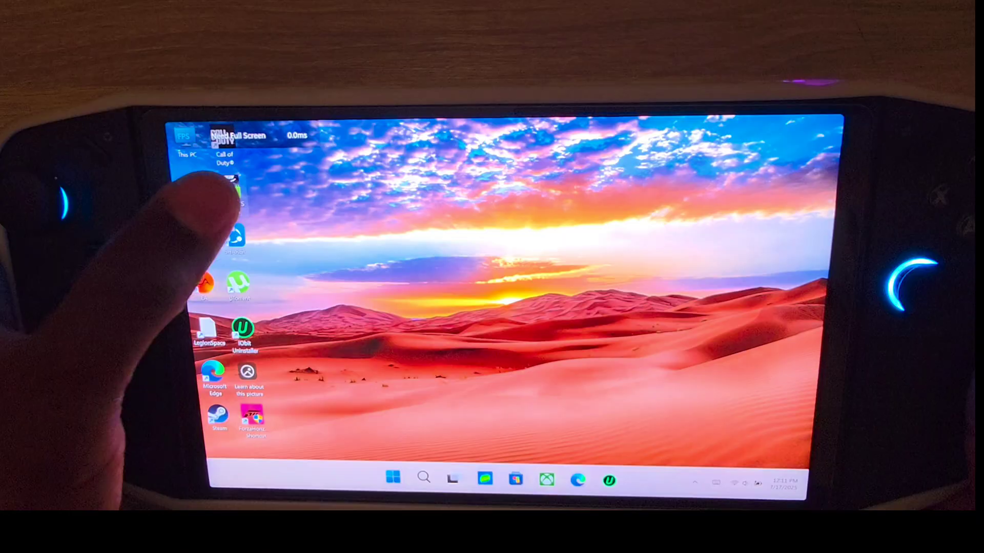
# - Launch EA SPORTS FC 25 from the desktop and go into its Game Settings
pyautogui.doubleClick(235, 189)
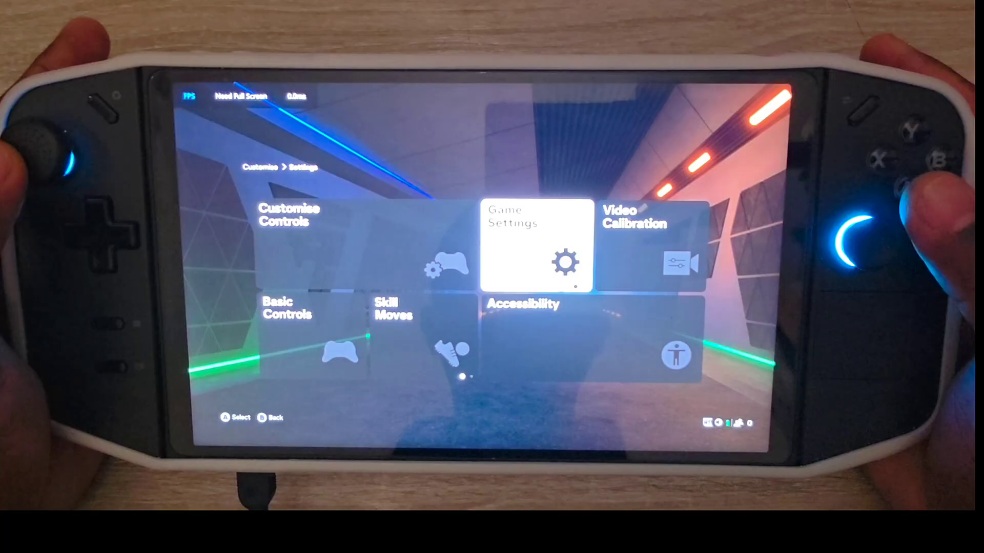
pyautogui.click(538, 245)
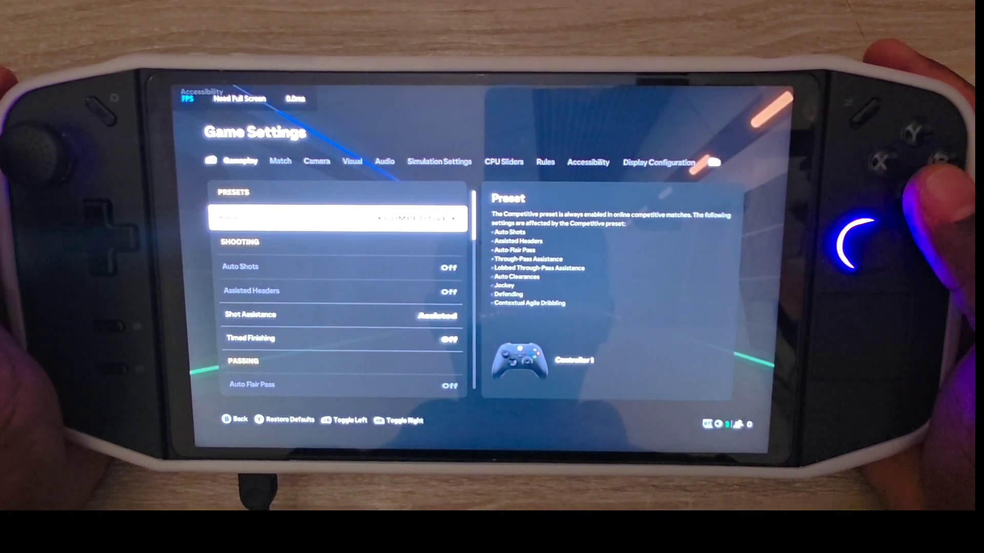
# - Show Display Configuration: 1920x1200 (16:10), Full Screen, 144Hz, no frame rate limit
pyautogui.click(658, 161)
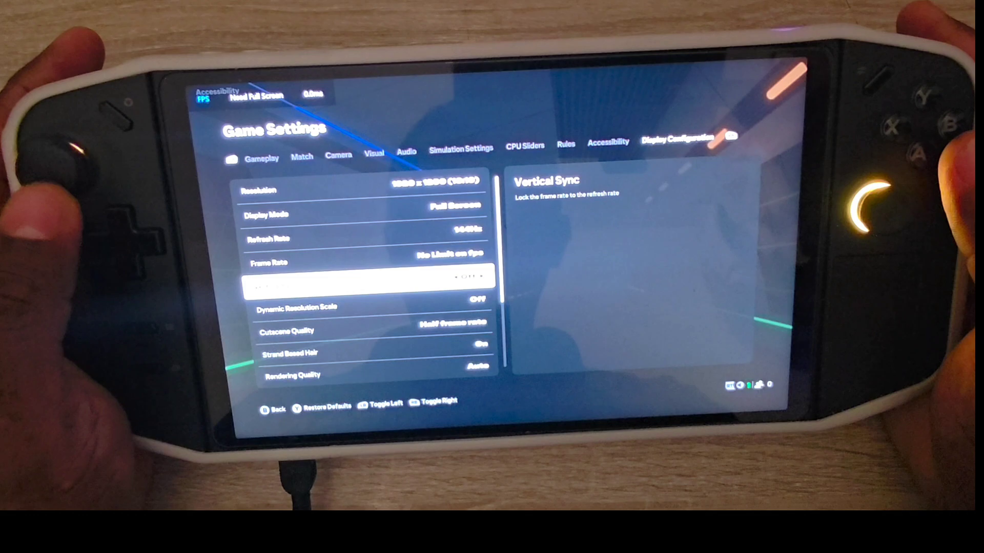
# - Set Vertical Sync Off, Rendering Quality Auto, and Grass and Crowd Quality Low
pyautogui.press('down')
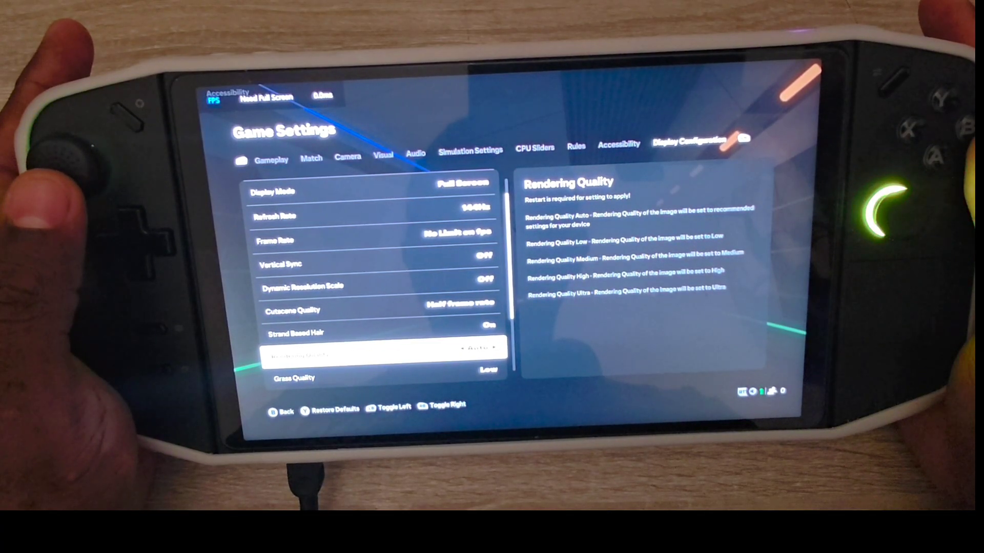
pyautogui.scroll(-3)
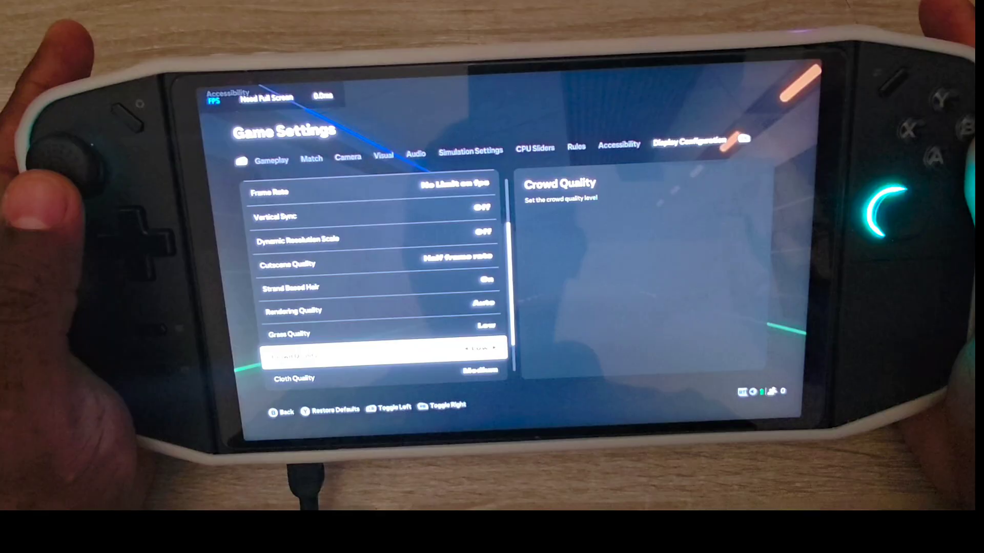
pyautogui.scroll(-3)
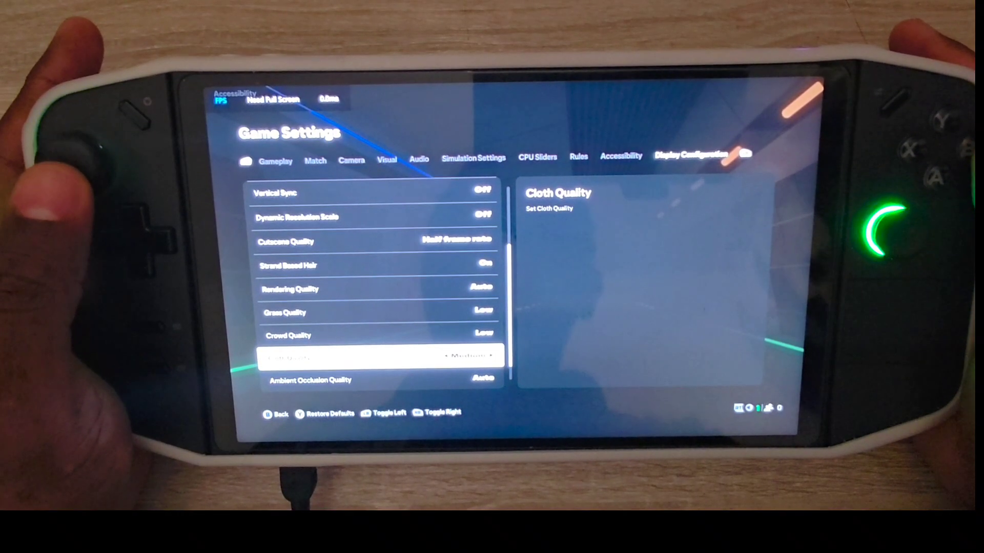
pyautogui.scroll(-3)
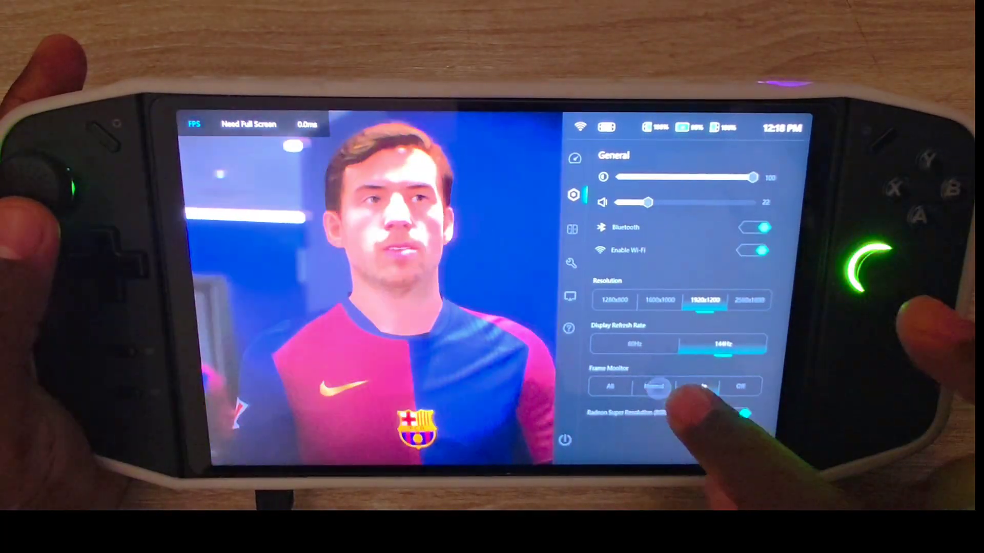
# - Set the Legion Space Frame Monitor to Simple during the match
pyautogui.click(698, 386)
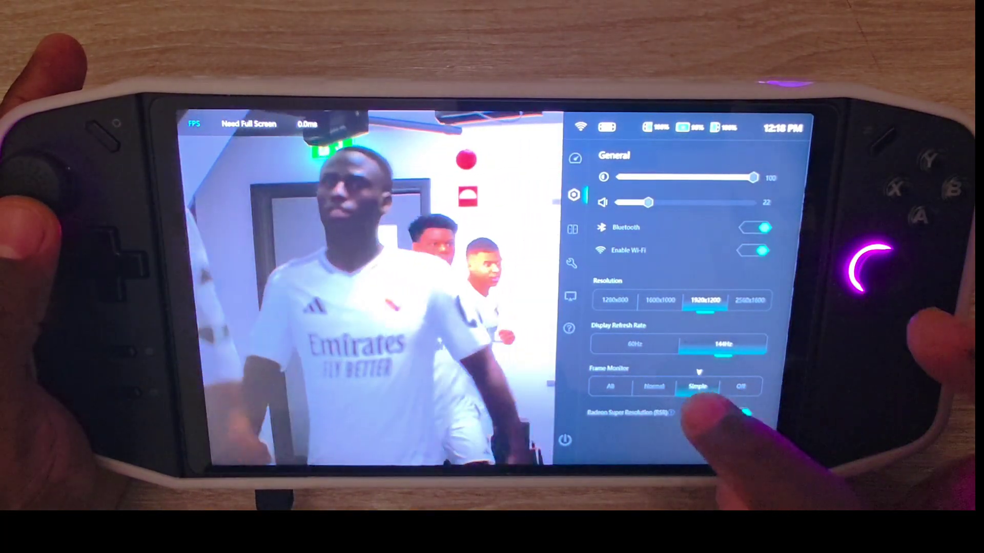
pyautogui.click(744, 414)
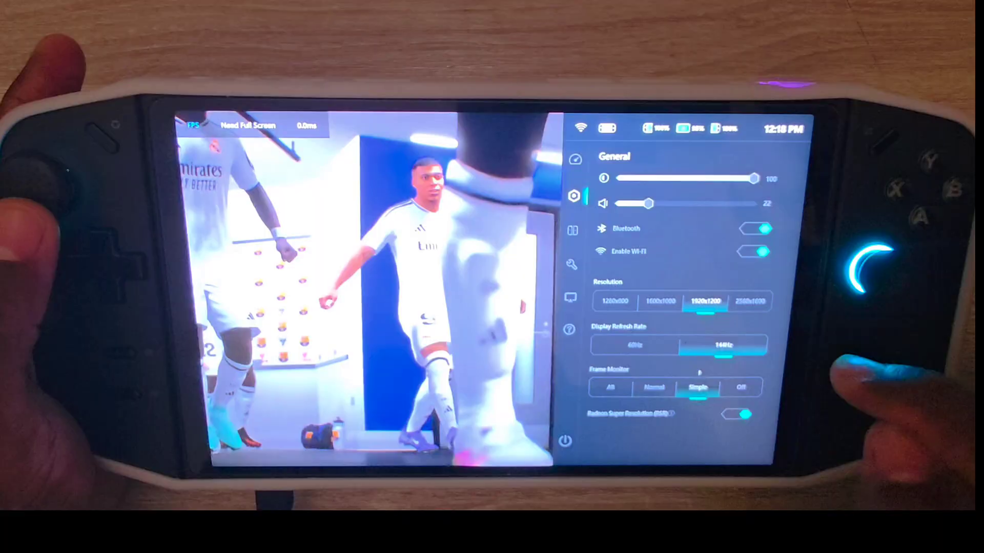